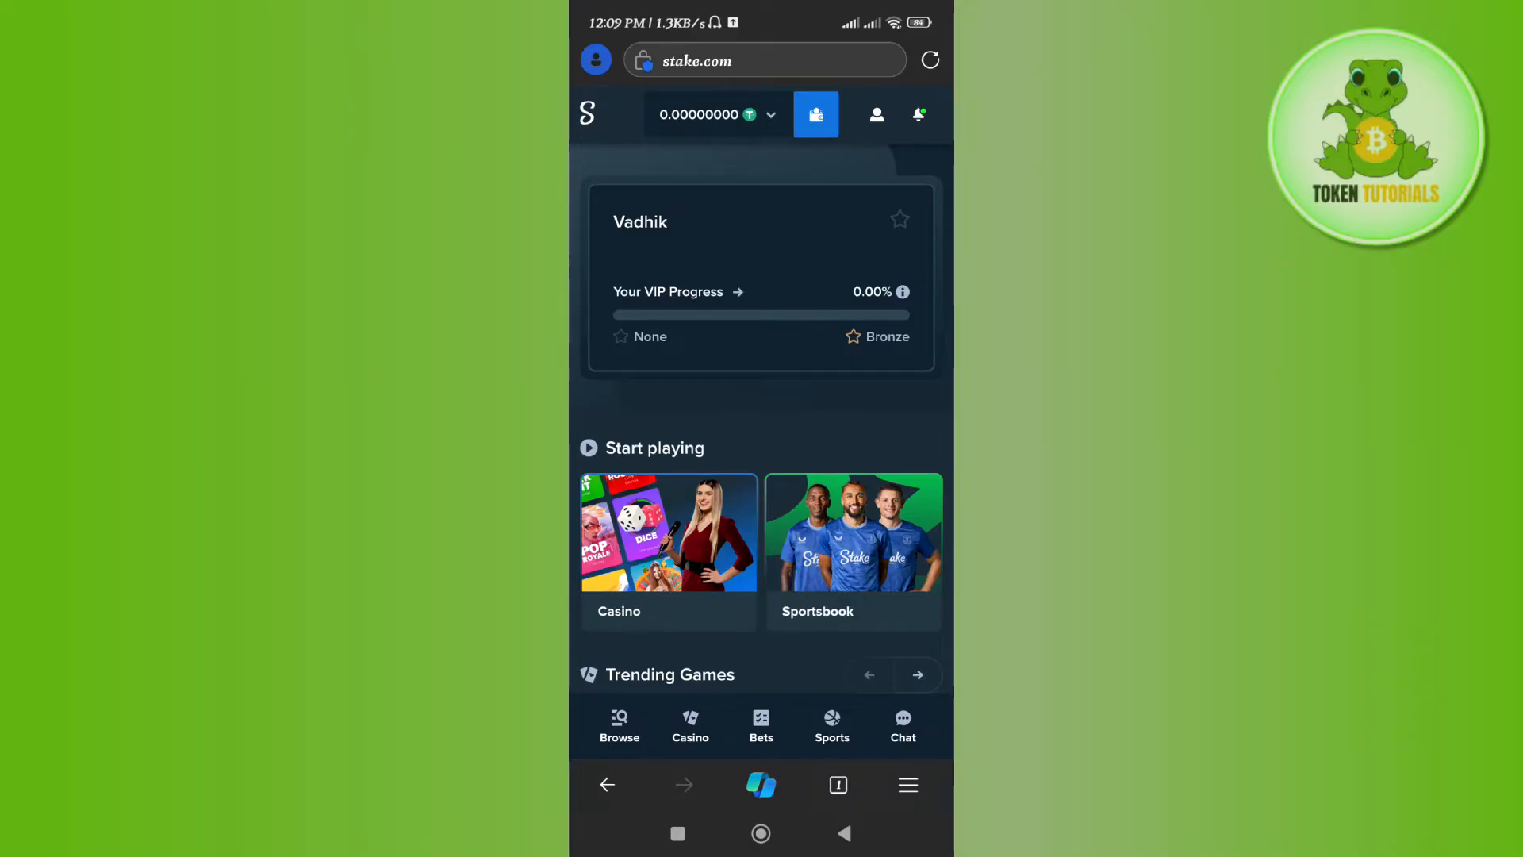
# - Check the currency balances, then open the empty Stake wallet and start a USDT crypto deposit
pyautogui.click(710, 115)
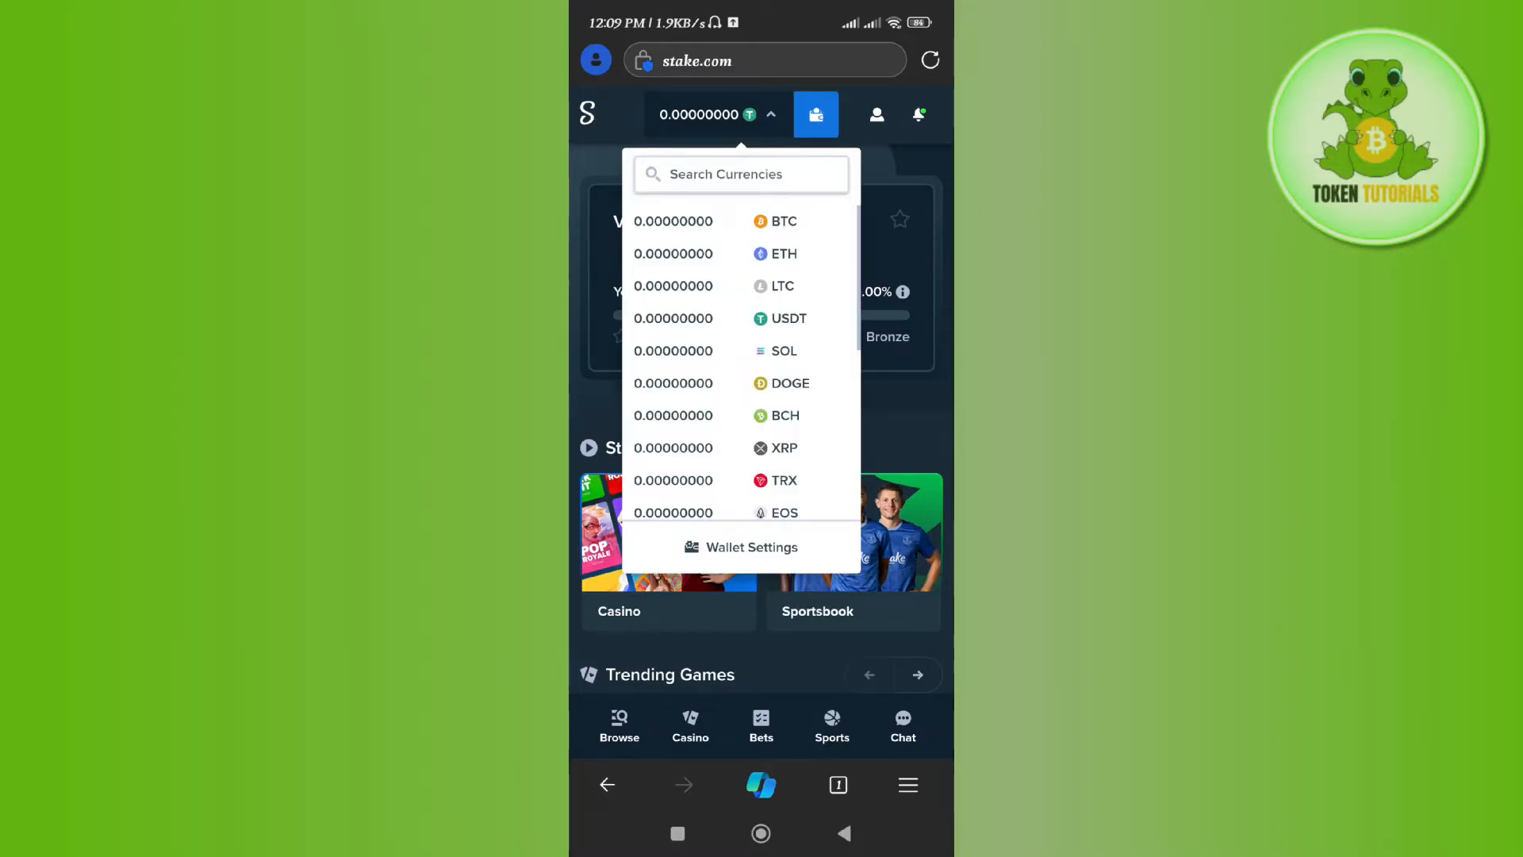
pyautogui.scroll(-3)
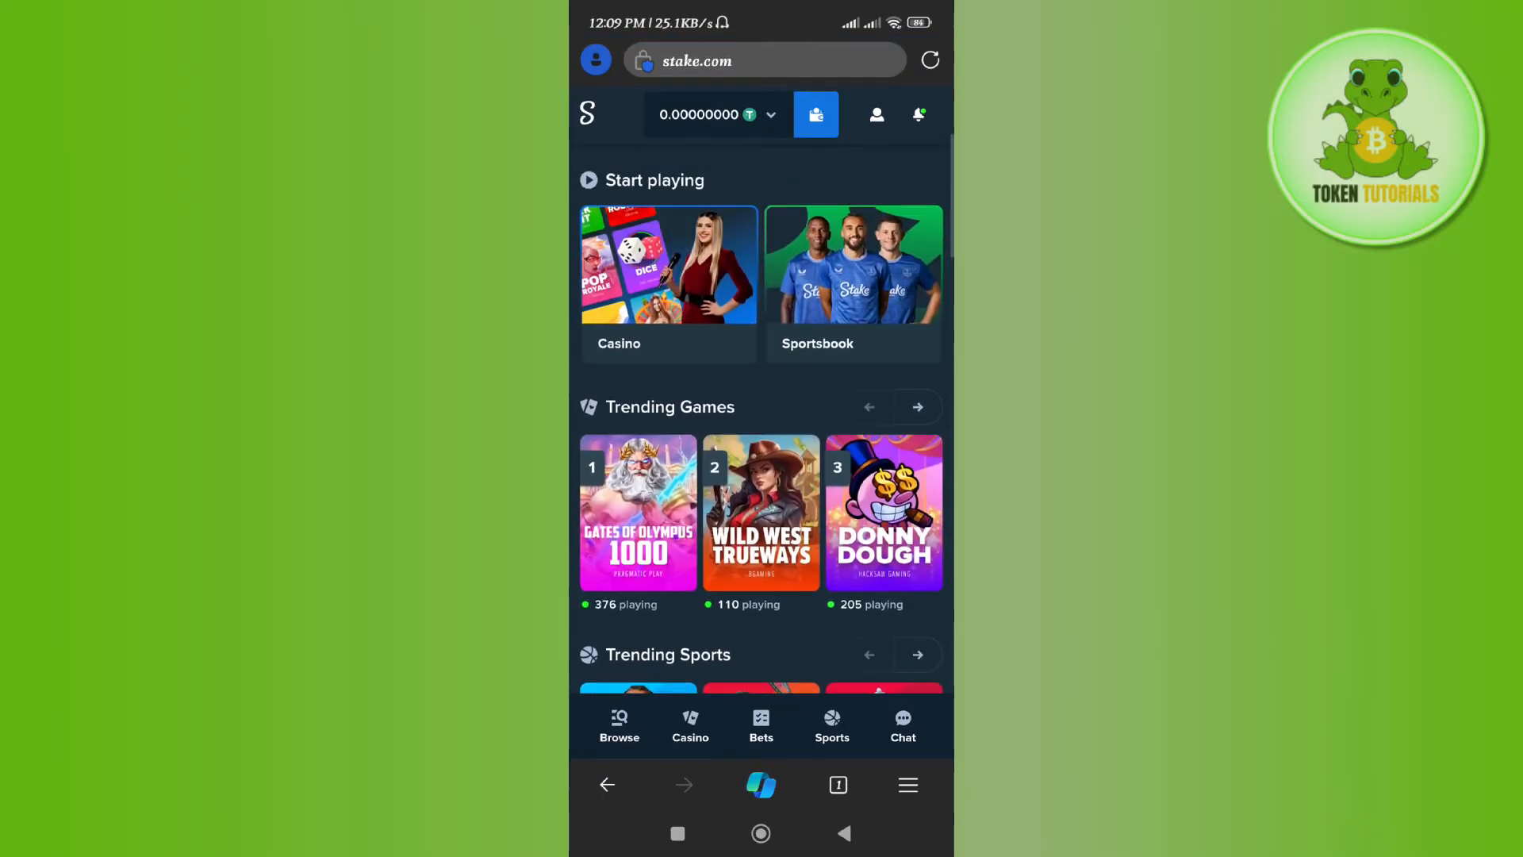
pyautogui.click(816, 114)
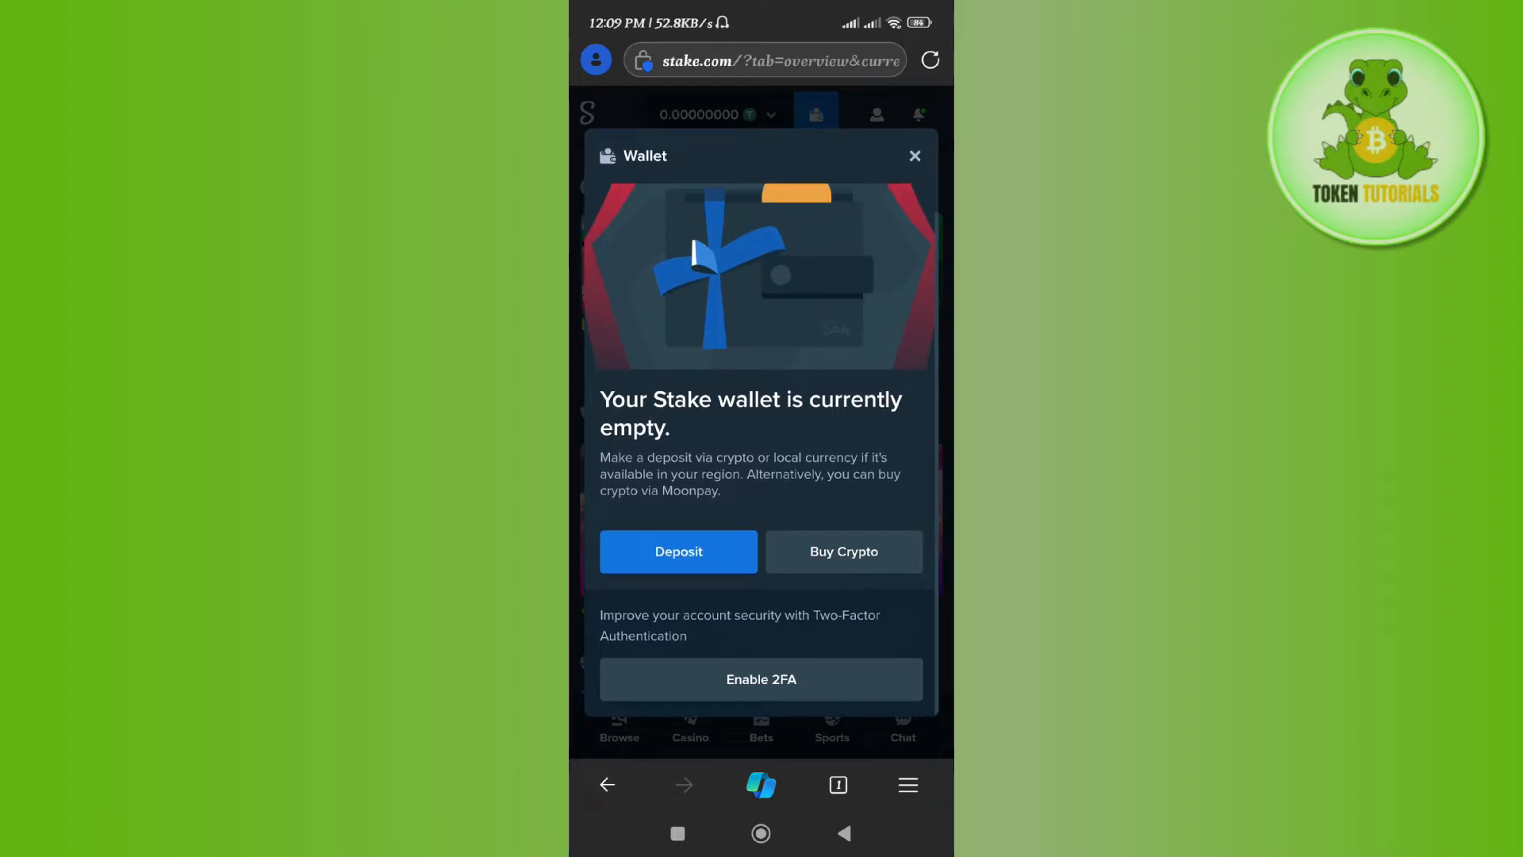
pyautogui.click(678, 551)
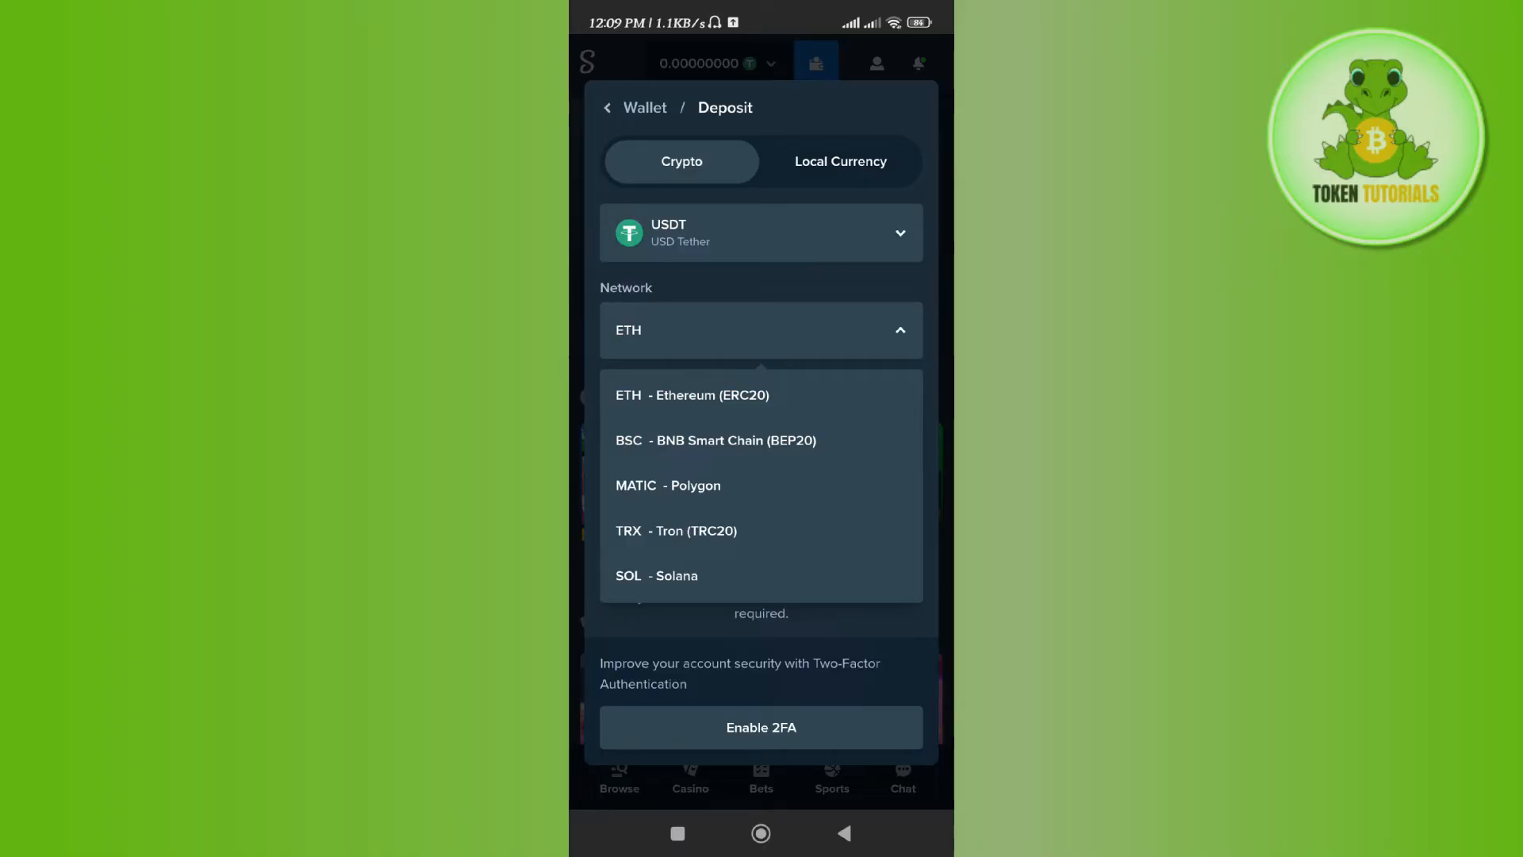
# - Choose BSC - BNB Smart Chain (BEP20) as the USDT deposit network
pyautogui.click(715, 440)
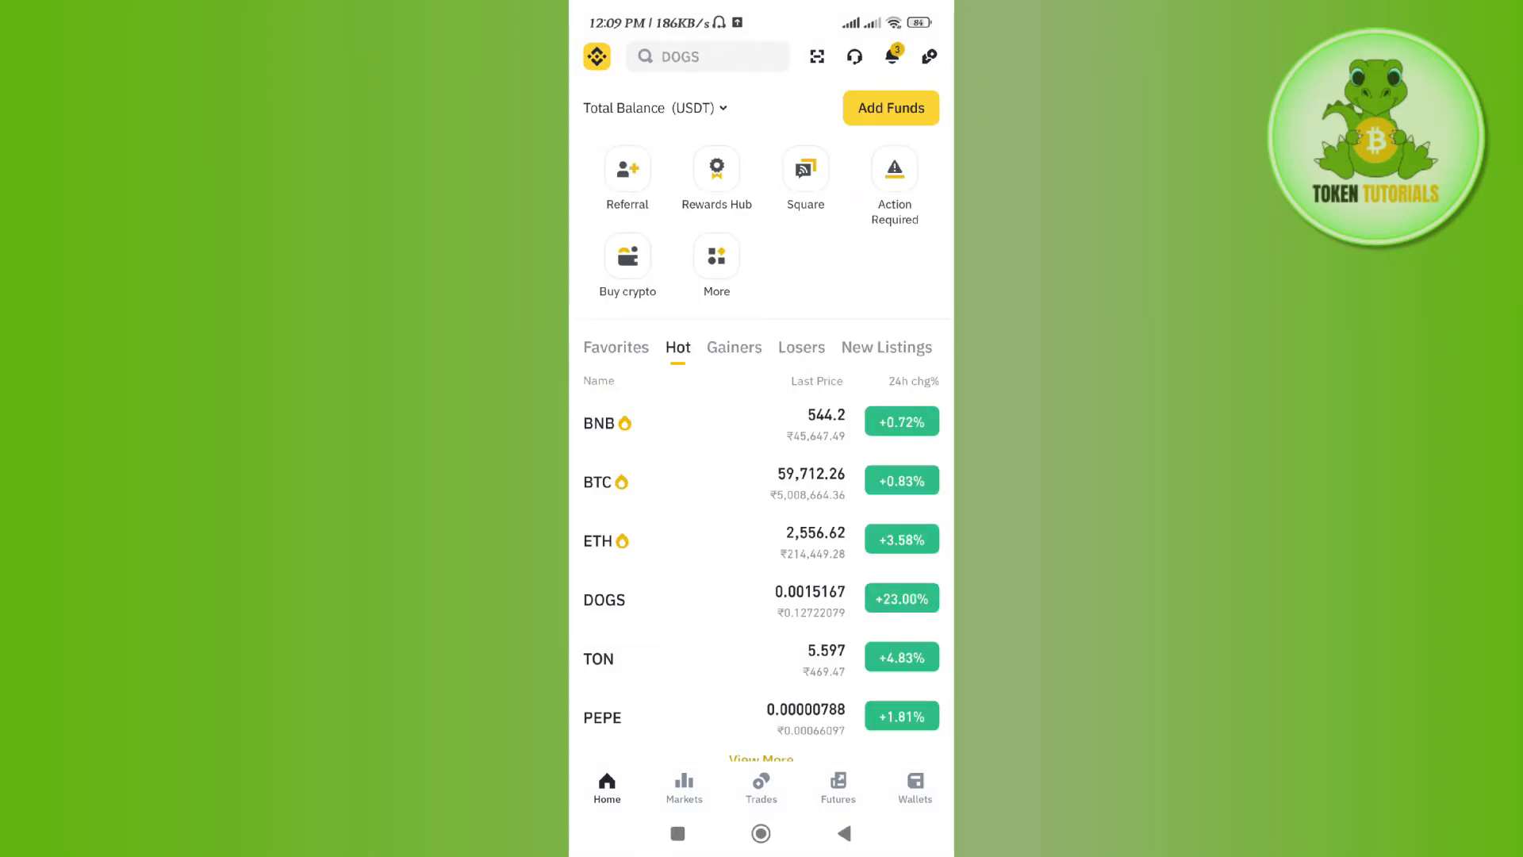
# - From Binance Wallets, open USDT and start a withdrawal of the ~525 USDT balance
pyautogui.click(914, 788)
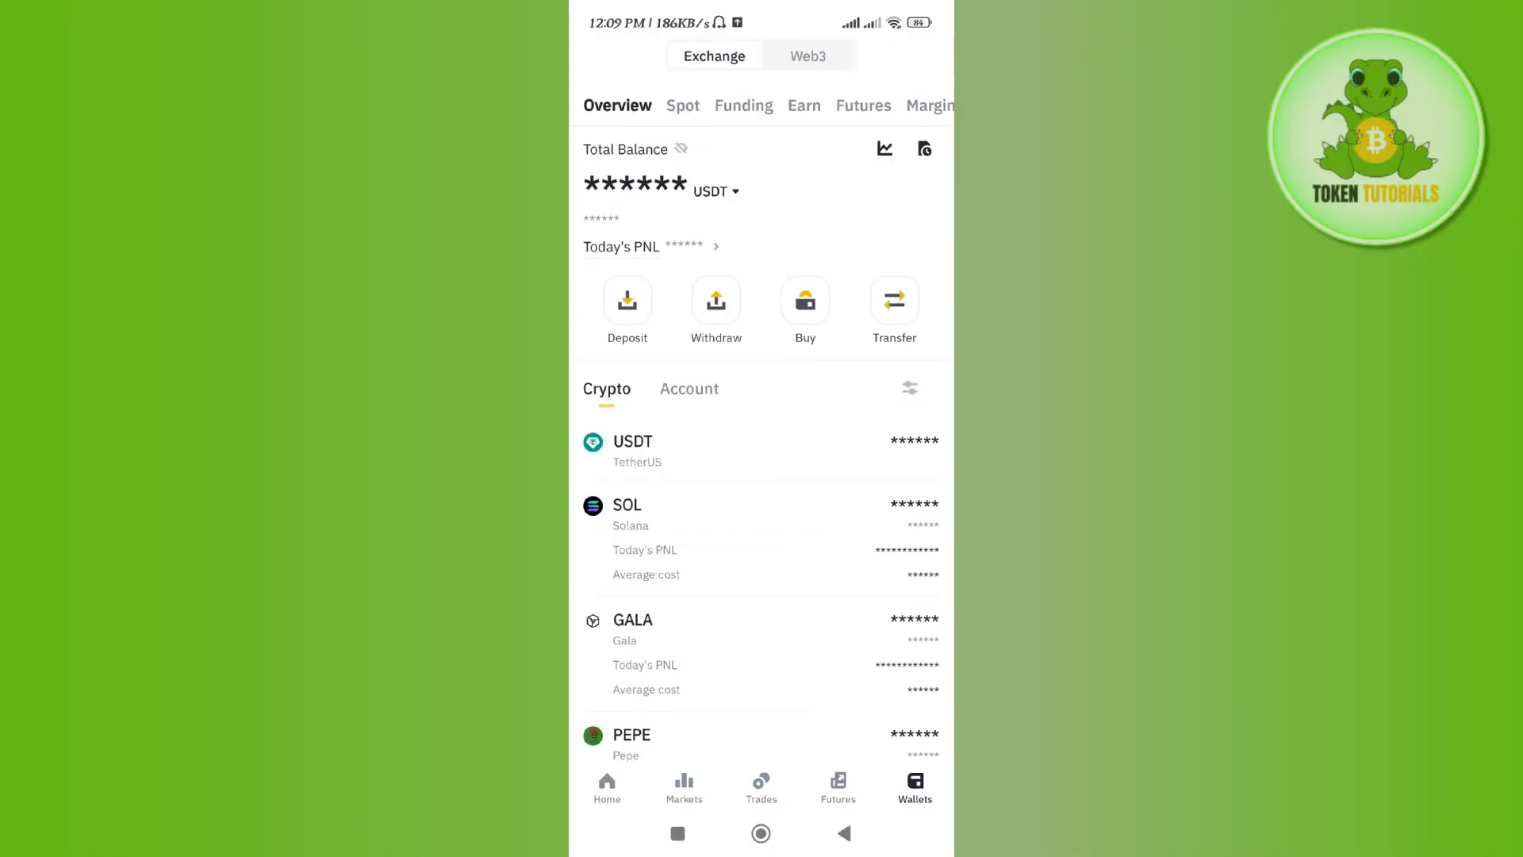
pyautogui.click(633, 451)
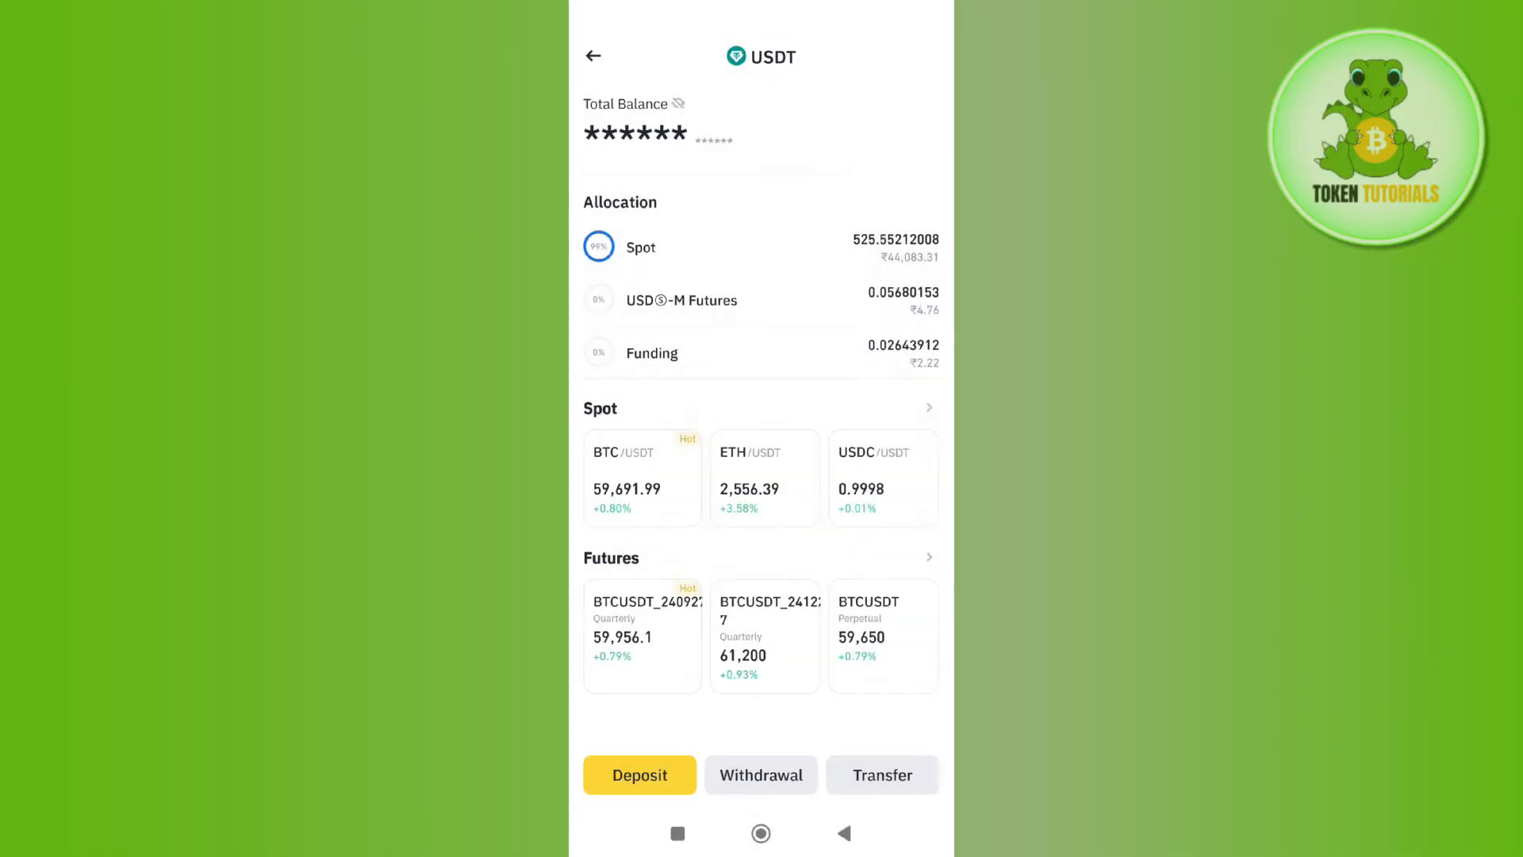
pyautogui.click(760, 775)
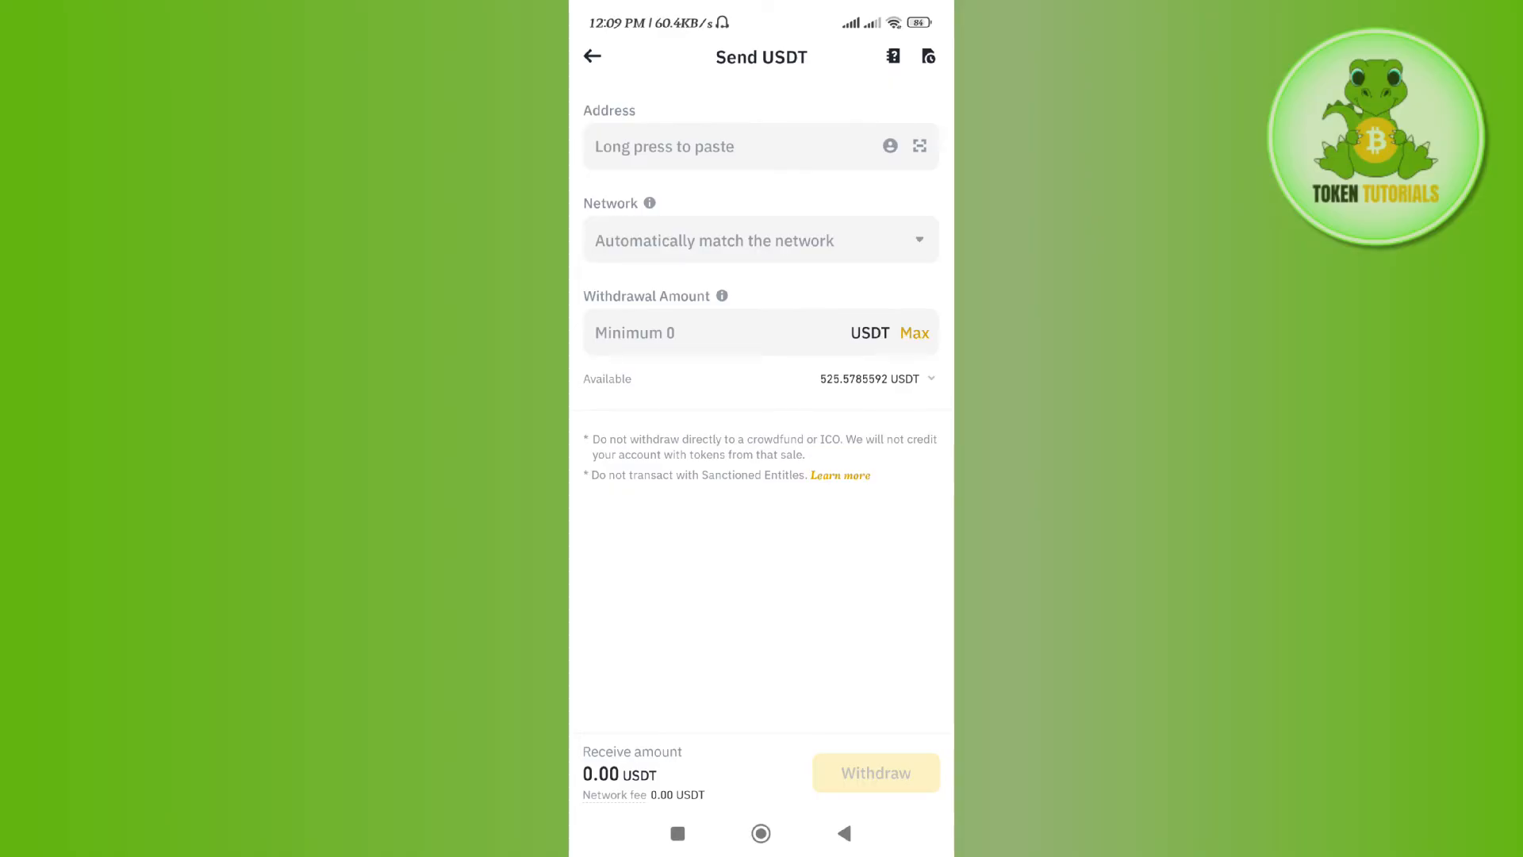